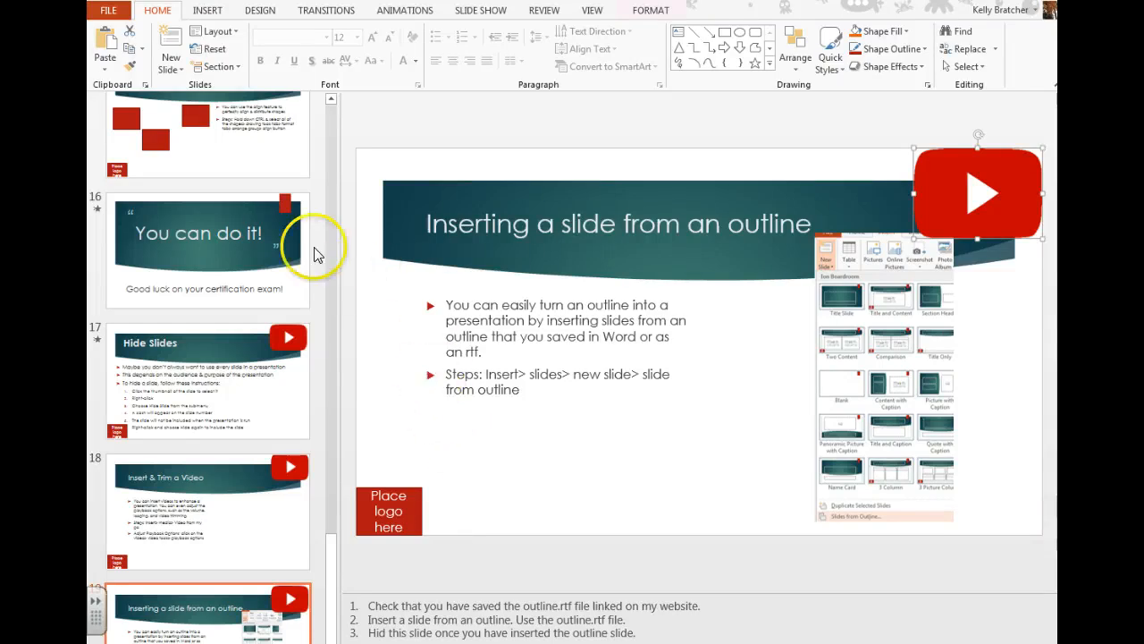
Open the New Slide dropdown on the Insert tab to show layout options.
{"action": "left_click", "coordinate": [207, 10]}
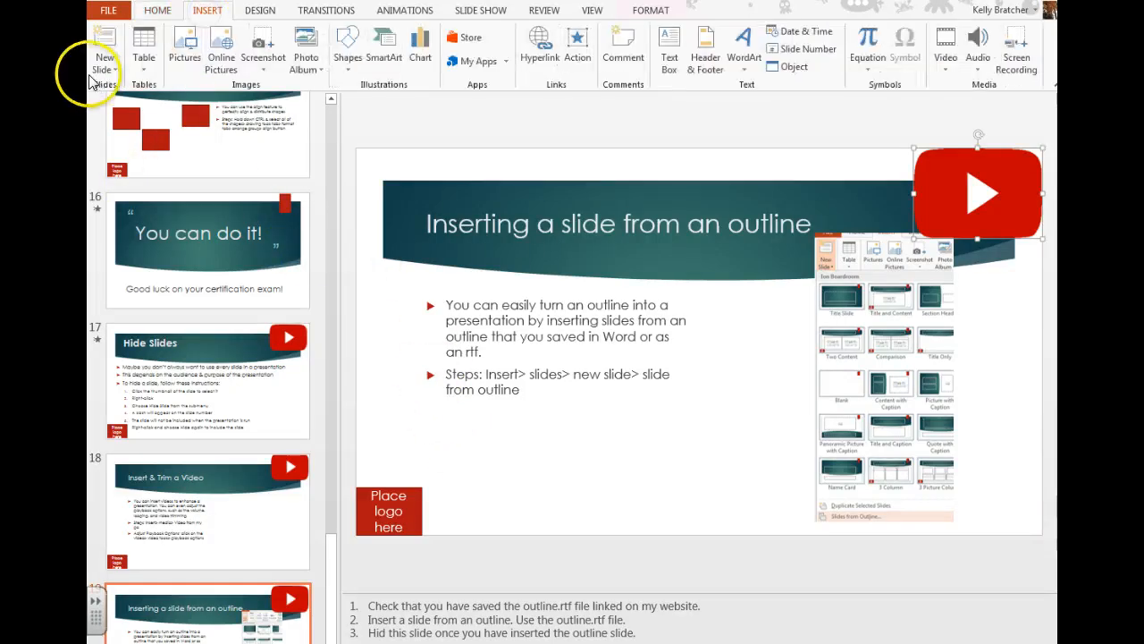
{"action": "left_click", "coordinate": [105, 62]}
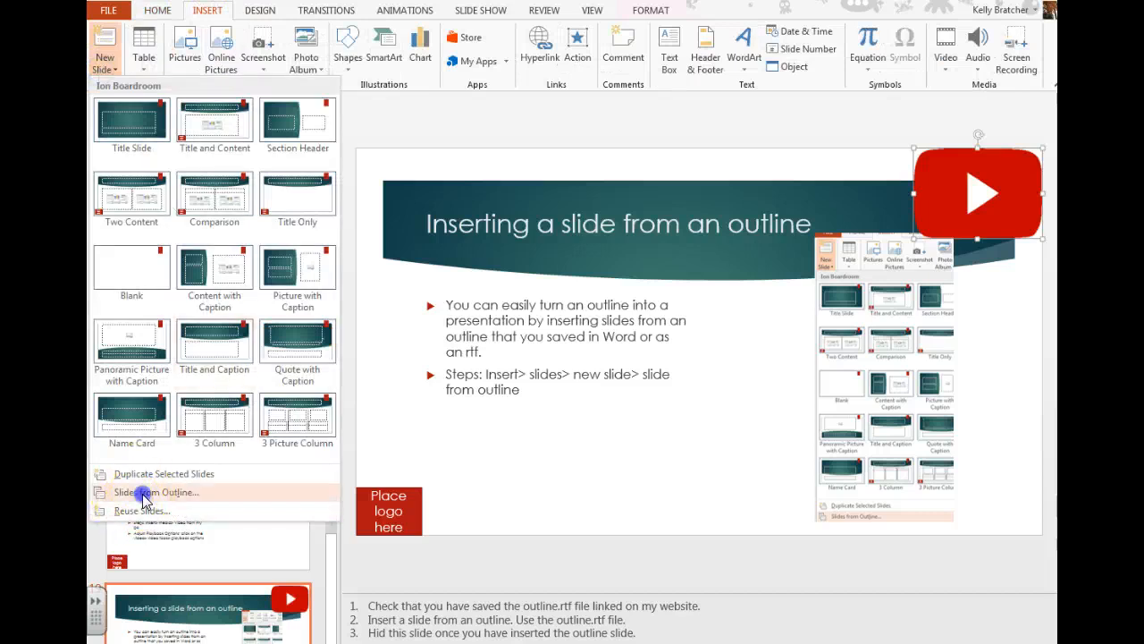
Insert the outline RTF file as slide 20, 'Inserting Slides from an Outline'.
{"action": "left_click", "coordinate": [158, 492]}
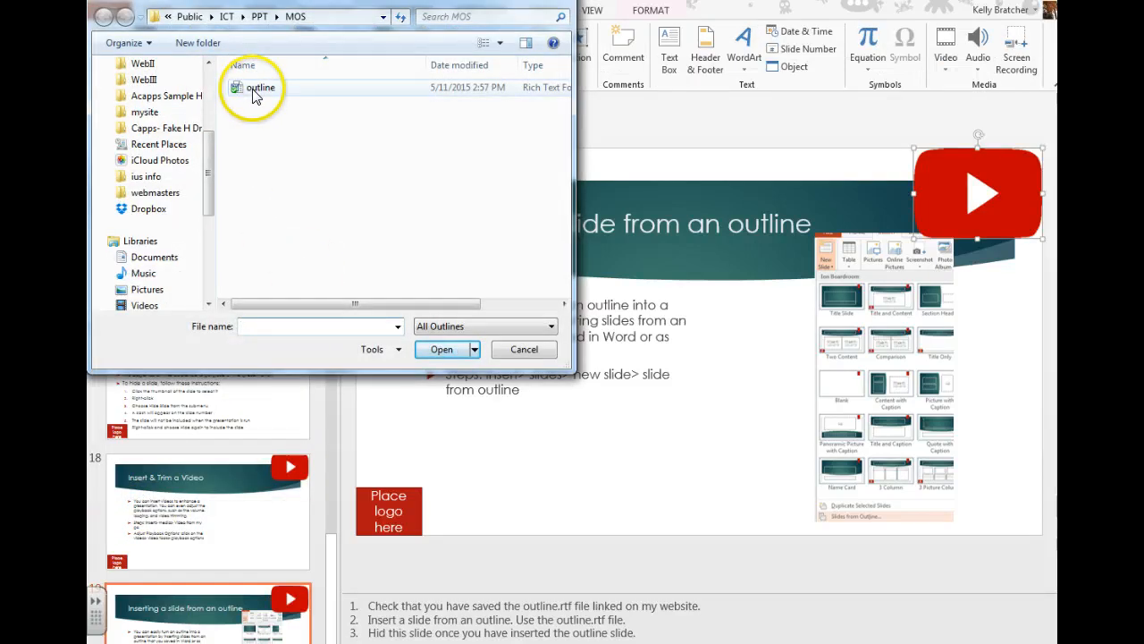
{"action": "mouse_move", "coordinate": [452, 97]}
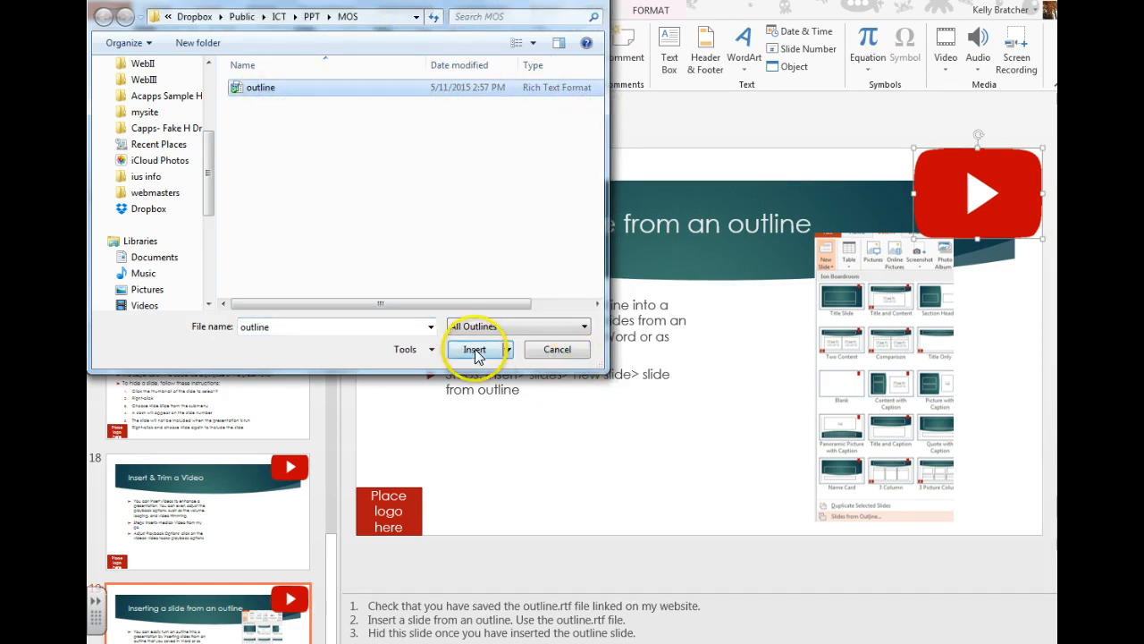
{"action": "left_click", "coordinate": [475, 349]}
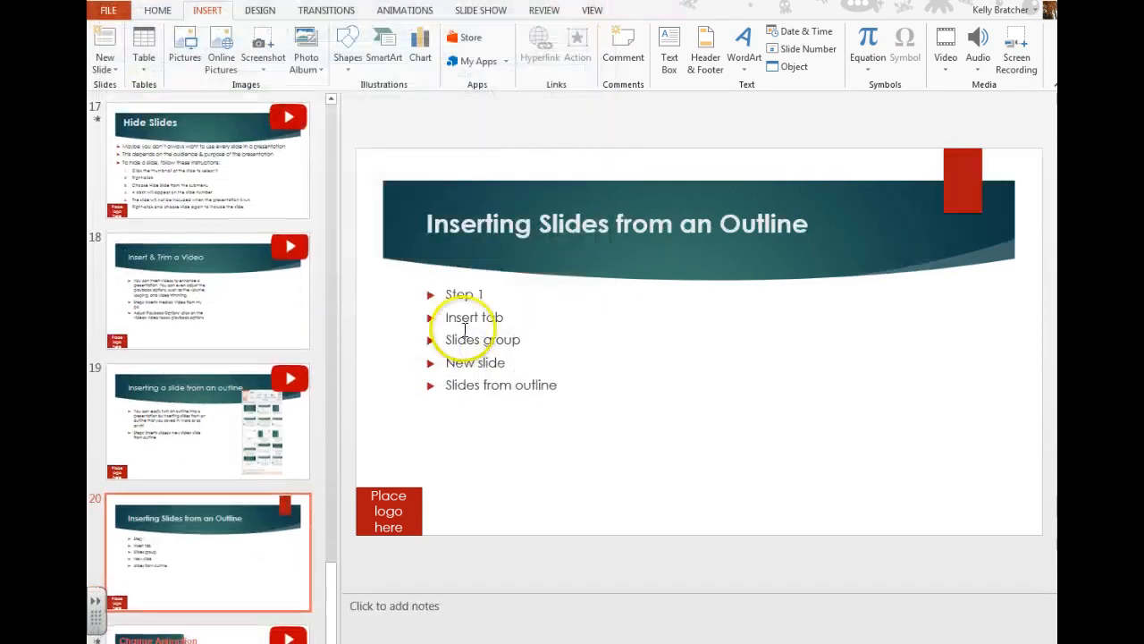
Select the five-line bullet list on slide 20.
{"action": "left_click", "coordinate": [617, 224]}
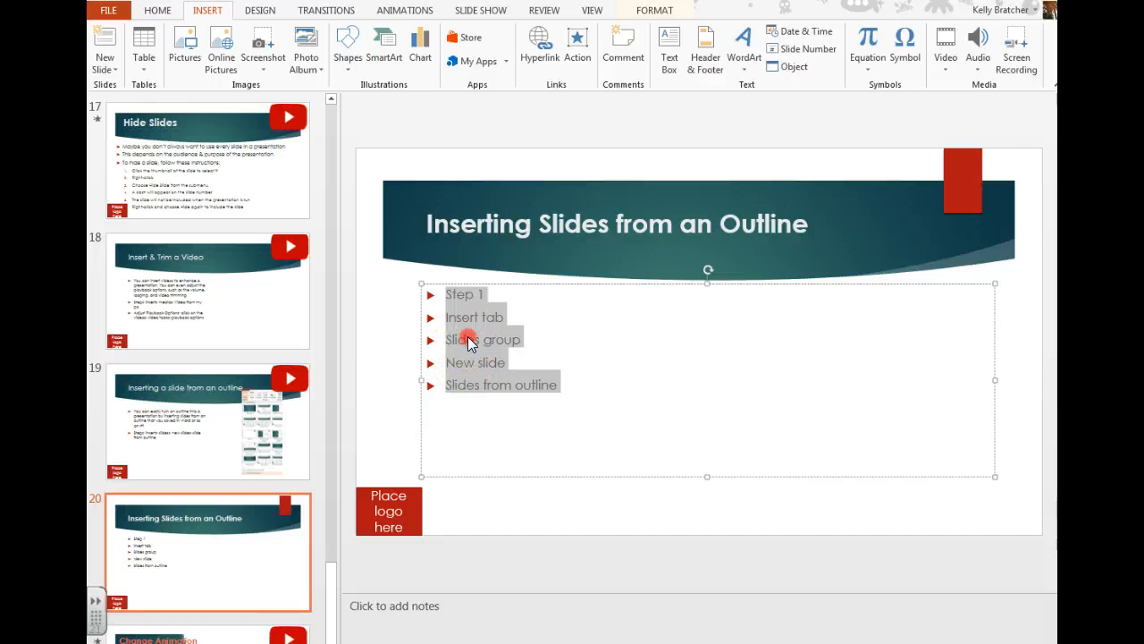
Convert the selected bullets into a red stacked-bar list SmartArt.
{"action": "right_click", "coordinate": [469, 339]}
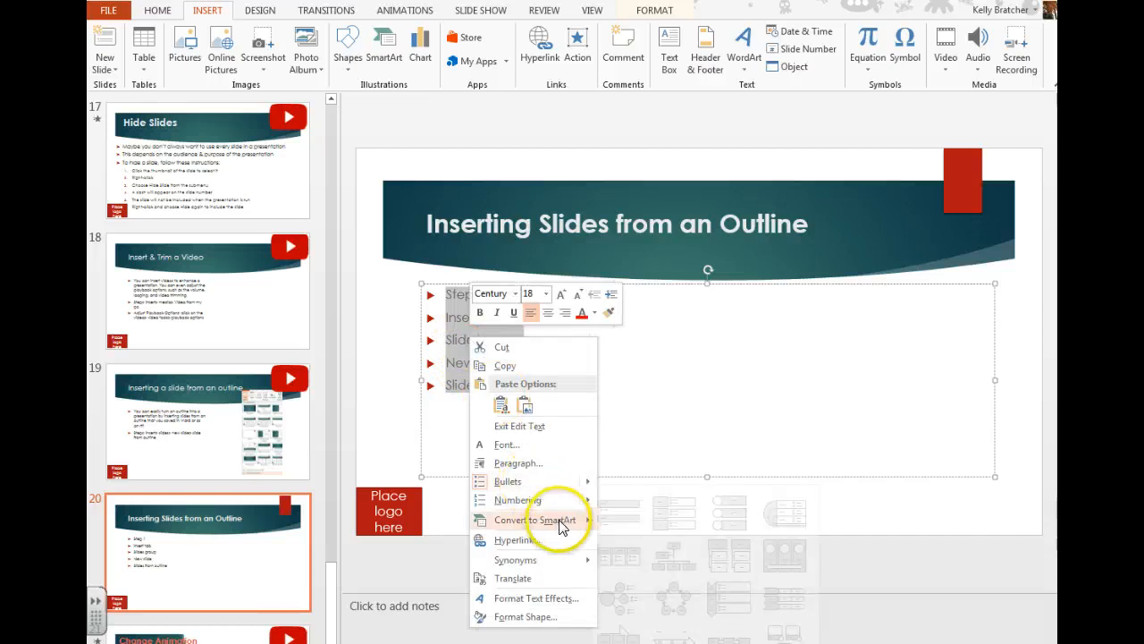
{"action": "left_click", "coordinate": [535, 520]}
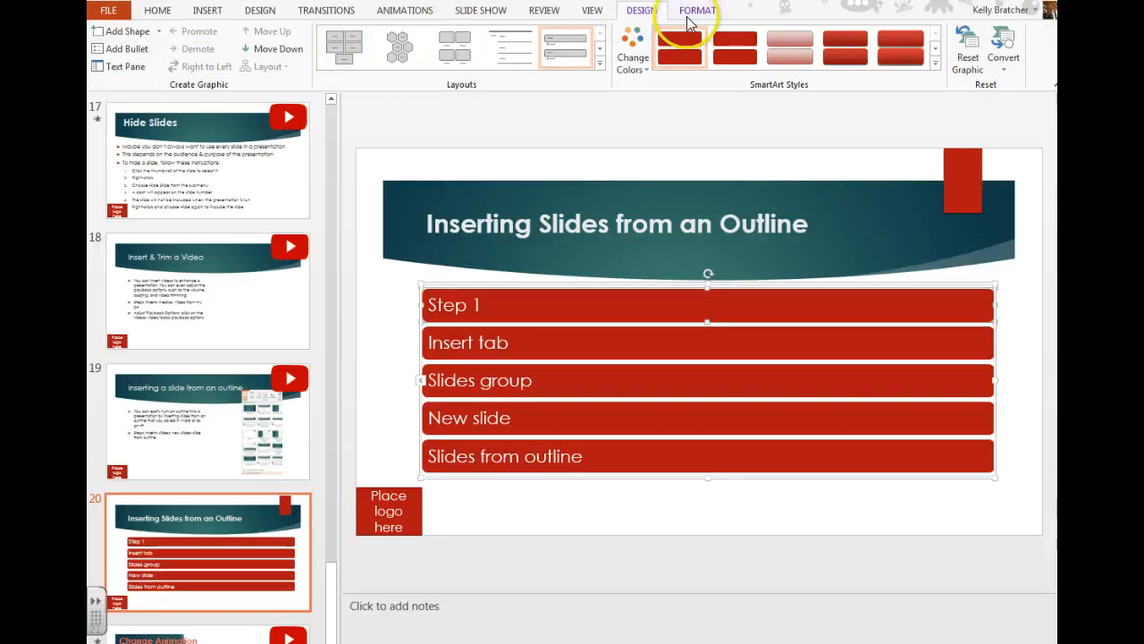
Change the SmartArt to a Basic Process layout flowing right to left.
{"action": "left_click", "coordinate": [697, 10]}
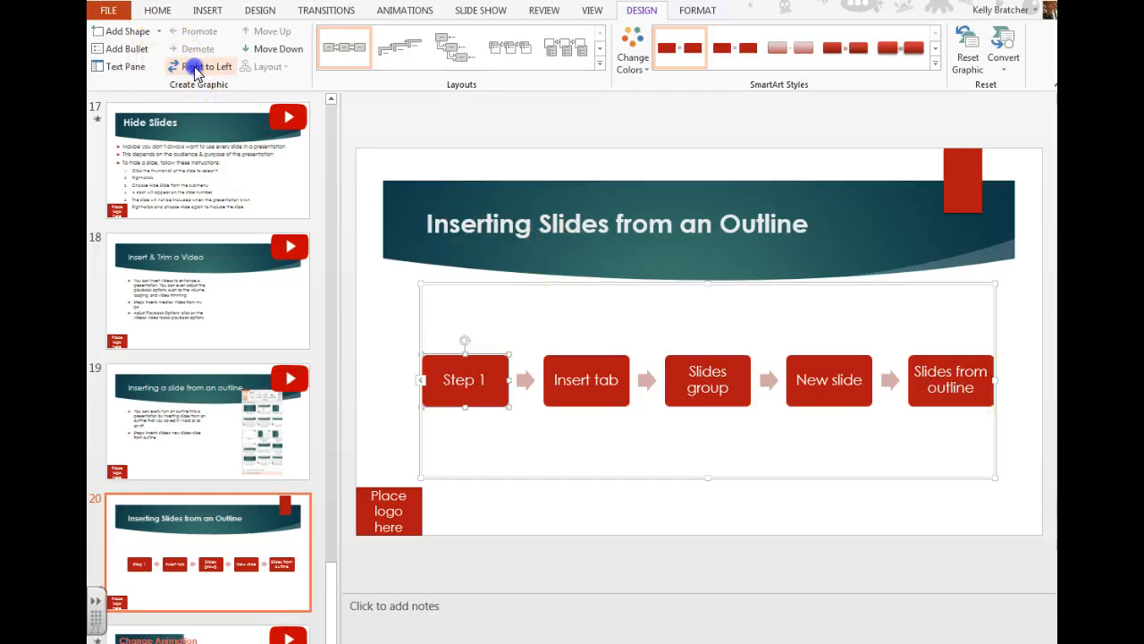
{"action": "left_click", "coordinate": [195, 67]}
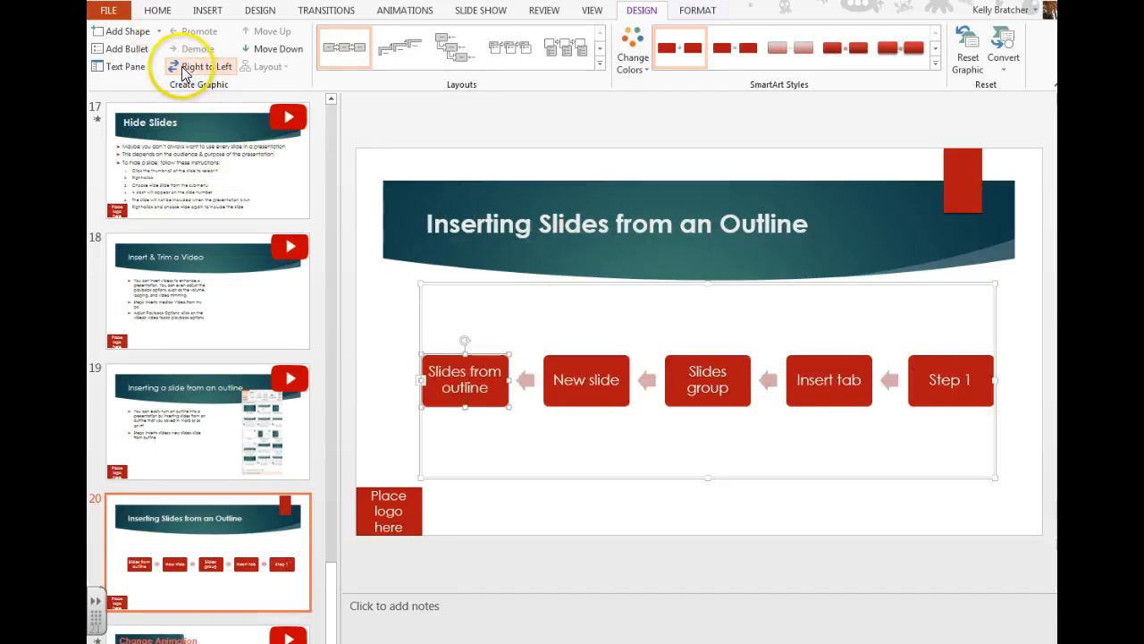